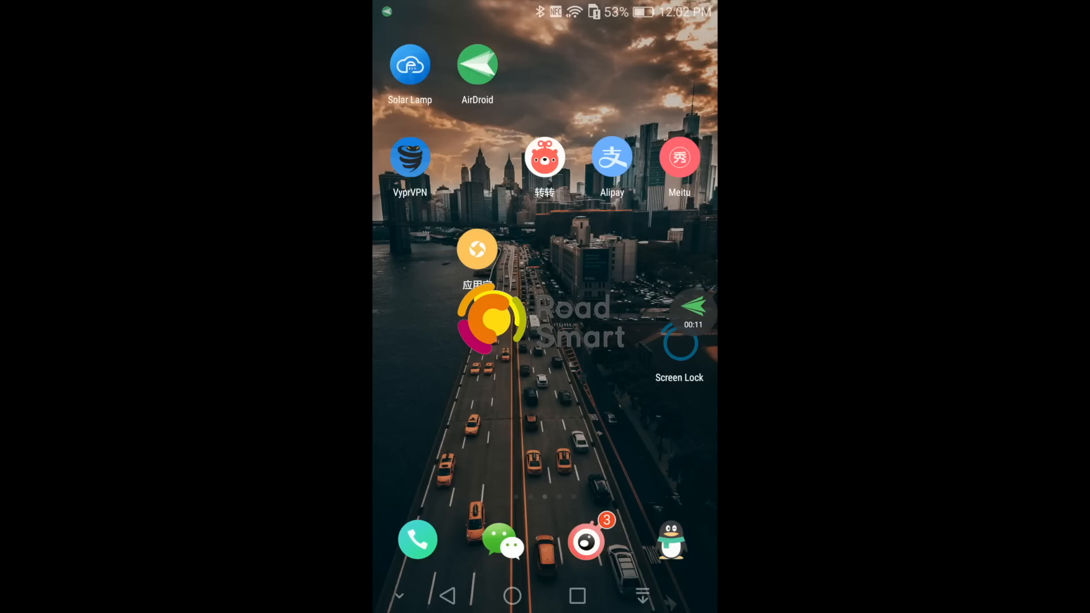
# Launch Solar Lamp from the home screen to reach its pre-filled login screen.
pyautogui.click(410, 63)
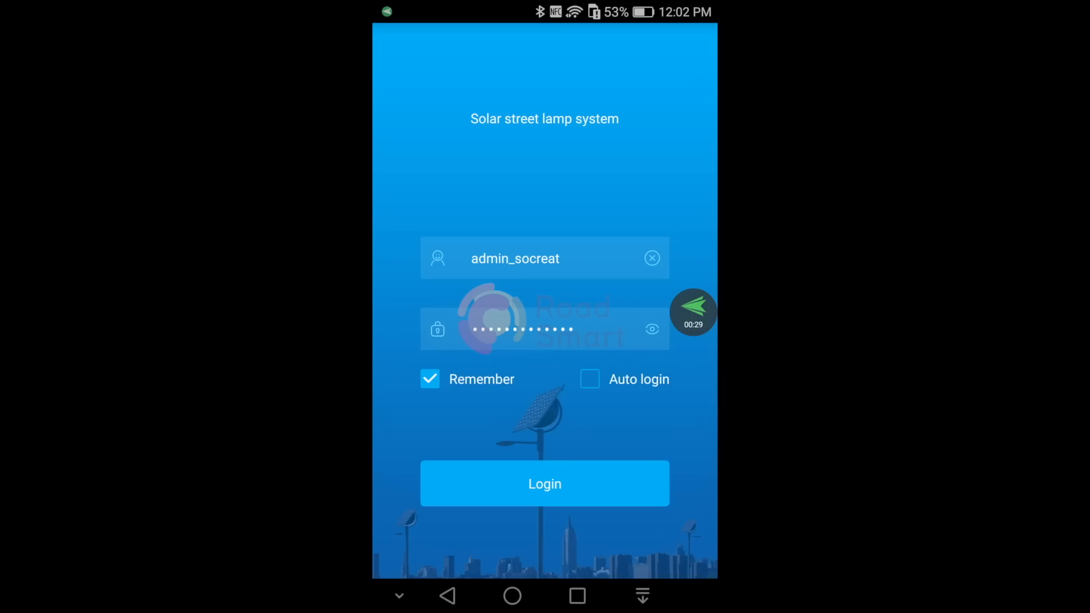
# Log in with the saved account to load the Home dashboard of rates and totals.
pyautogui.click(544, 483)
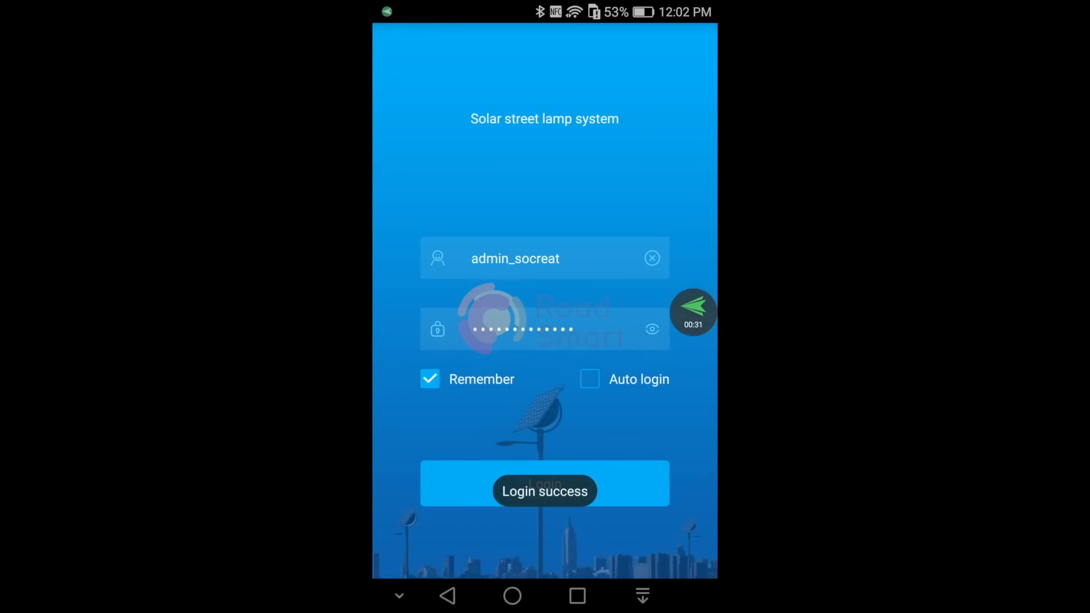
pyautogui.click(545, 483)
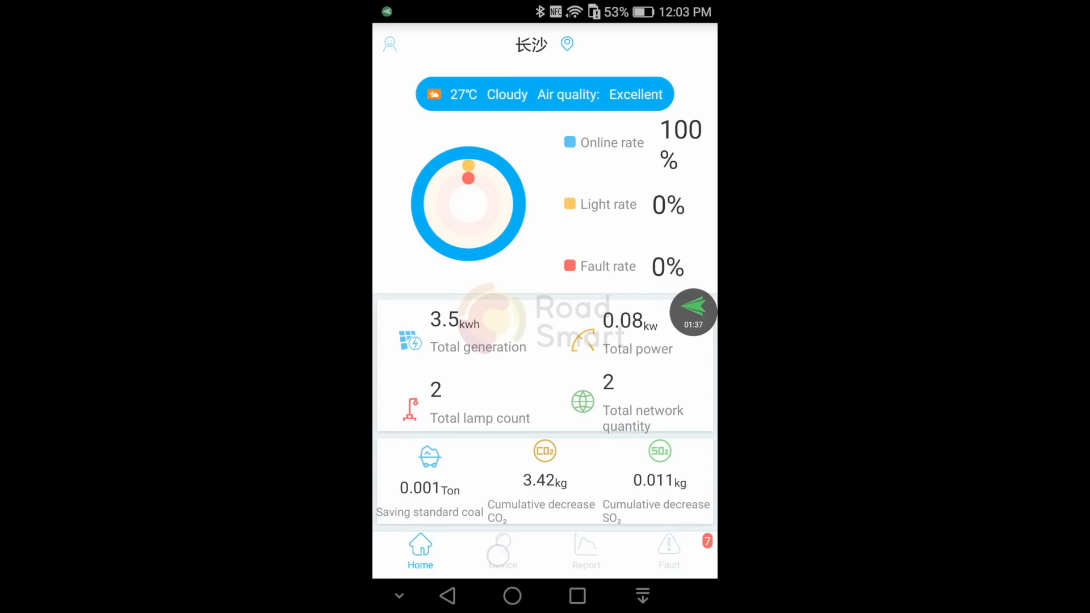
# Show the Device map and list both projects via Total project.
pyautogui.click(502, 552)
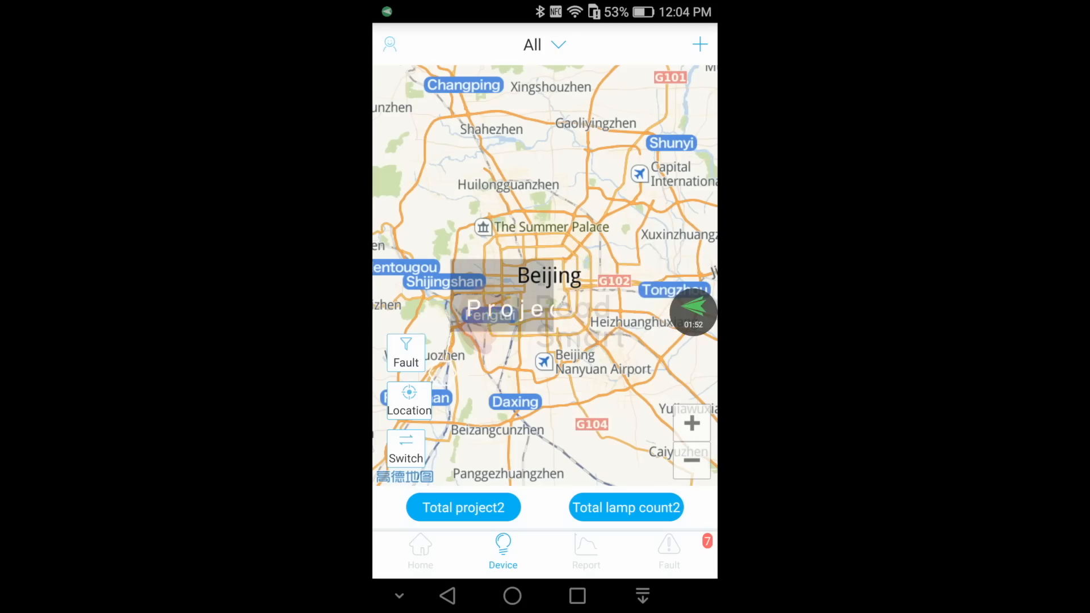
pyautogui.click(463, 507)
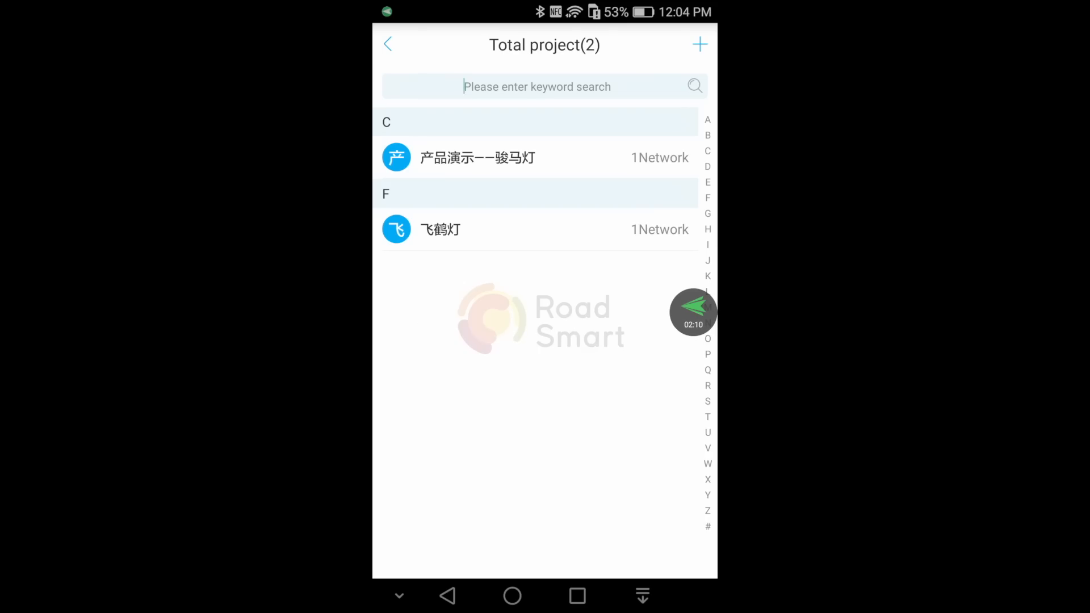
# Open the 产品演示——骏马灯 project and view its networks, including network 001.
pyautogui.click(477, 158)
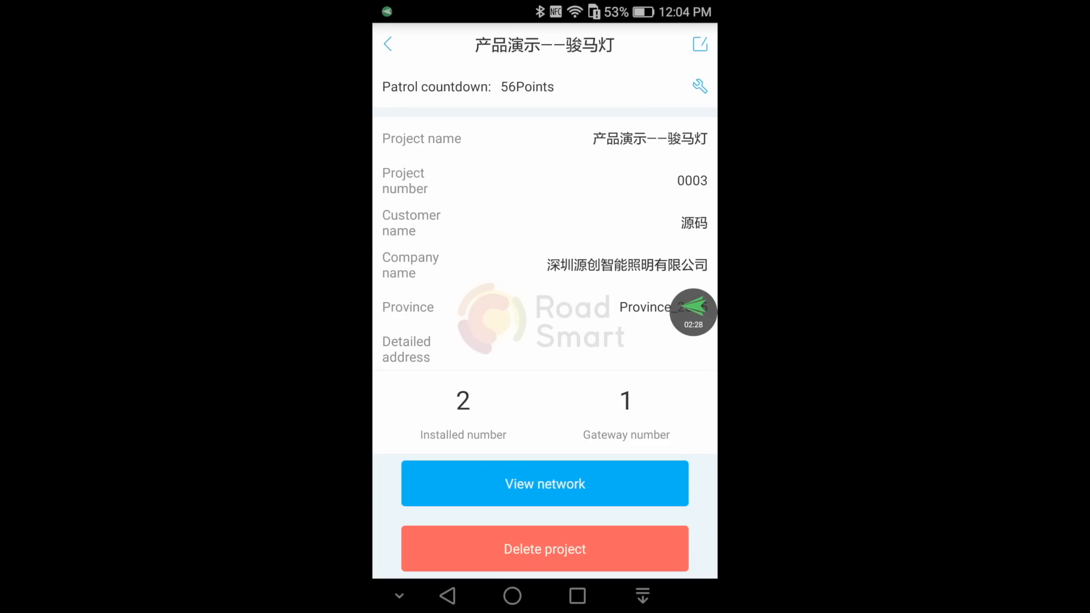
pyautogui.click(545, 483)
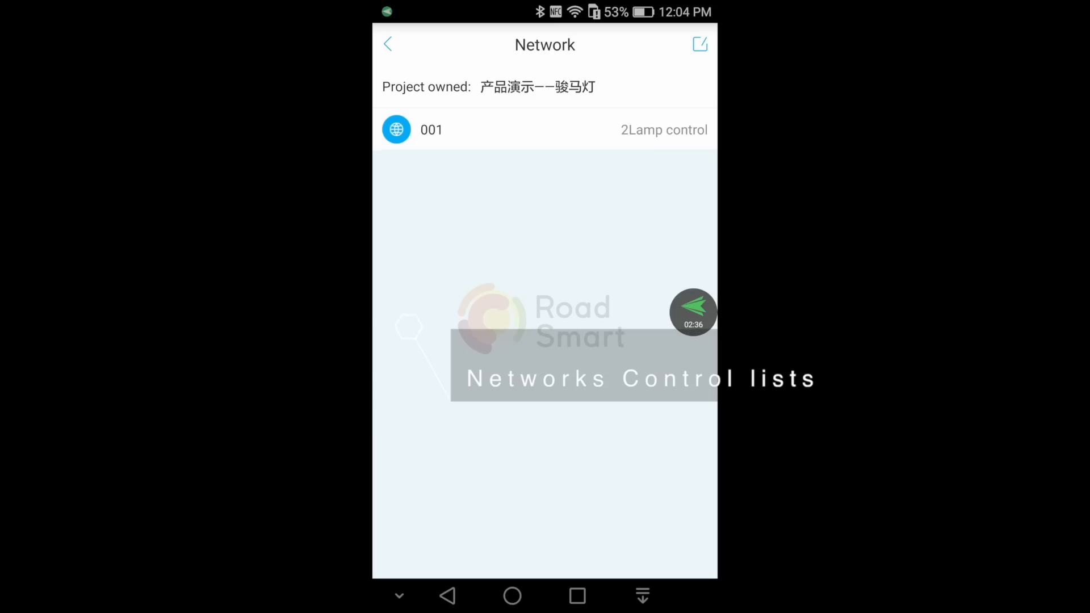
# Open network 001 and reach street lamp 000001's settings and controller readings.
pyautogui.click(431, 129)
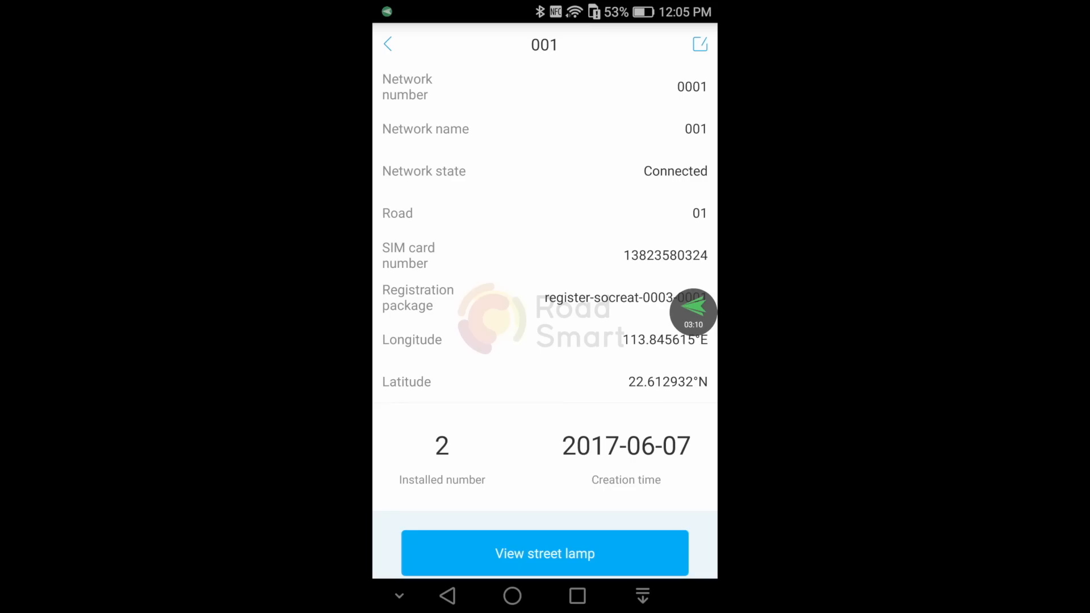
pyautogui.click(544, 553)
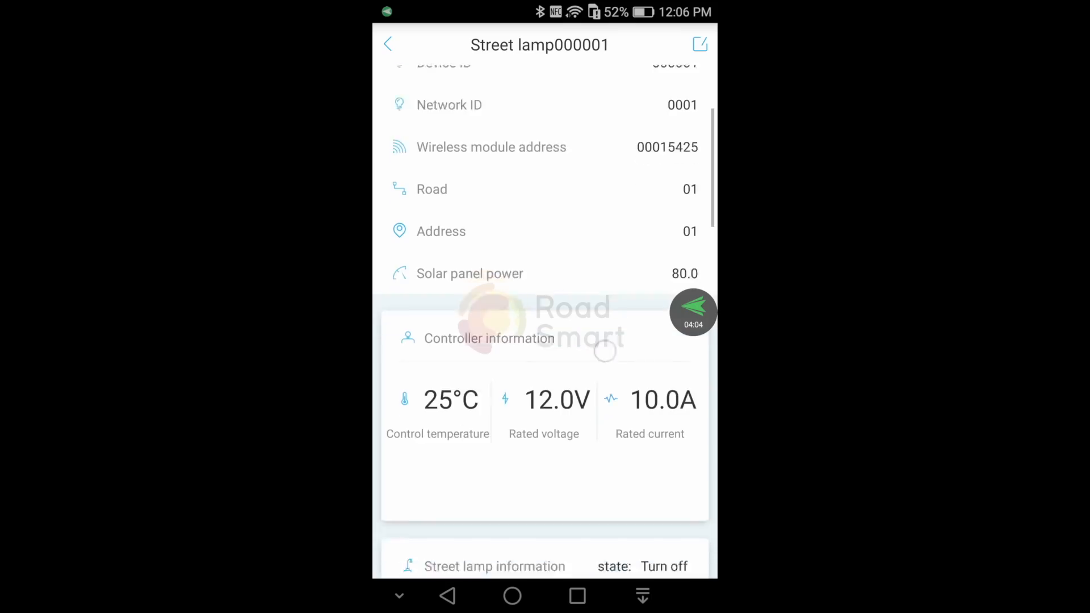
pyautogui.scroll(-3)
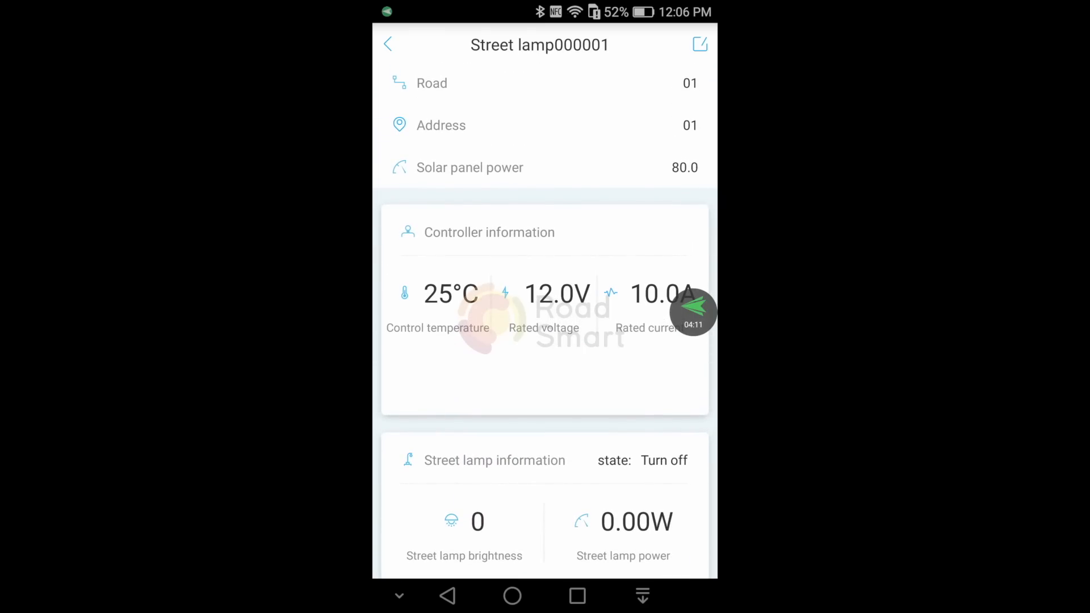
pyautogui.scroll(-3)
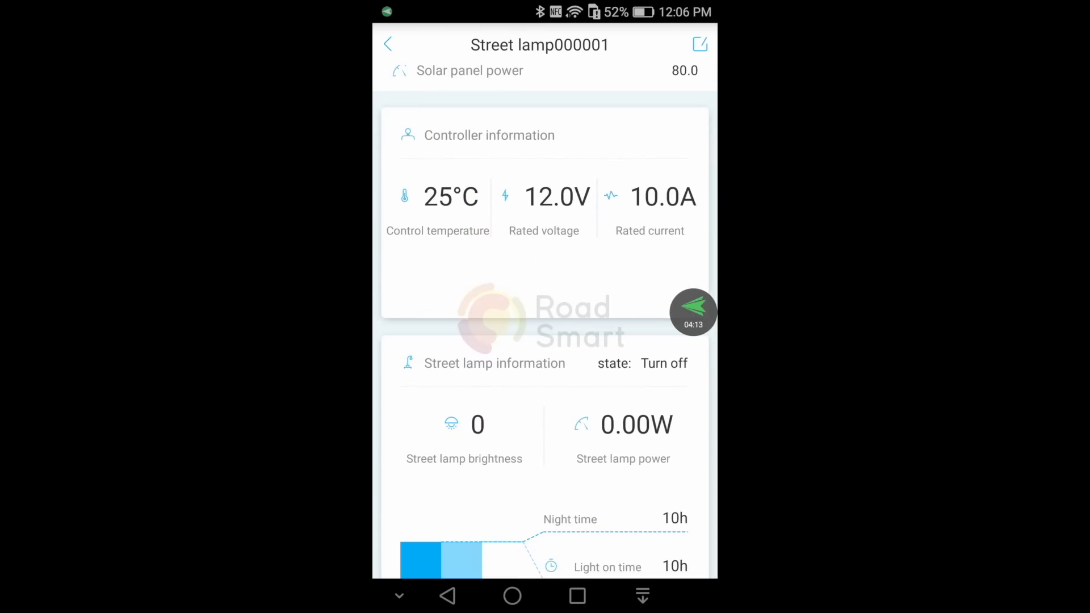
pyautogui.scroll(-3)
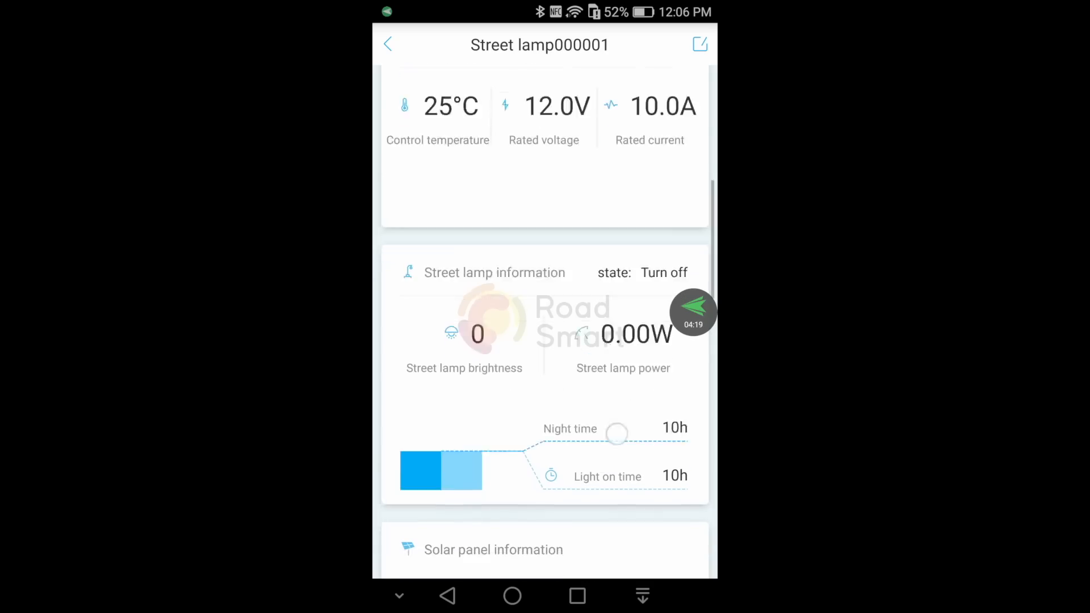
pyautogui.scroll(-3)
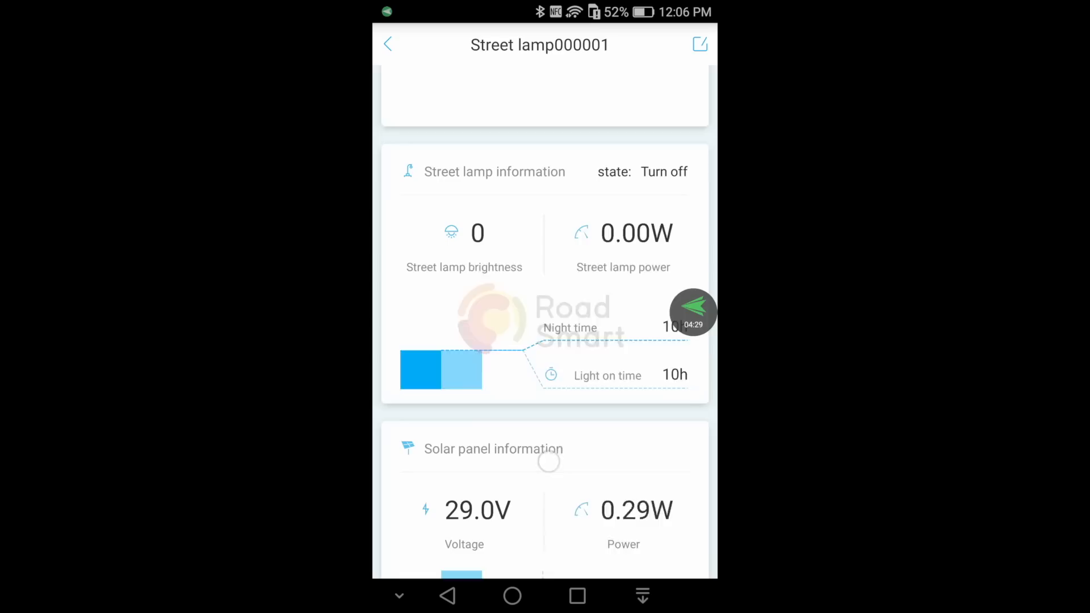
pyautogui.scroll(-3)
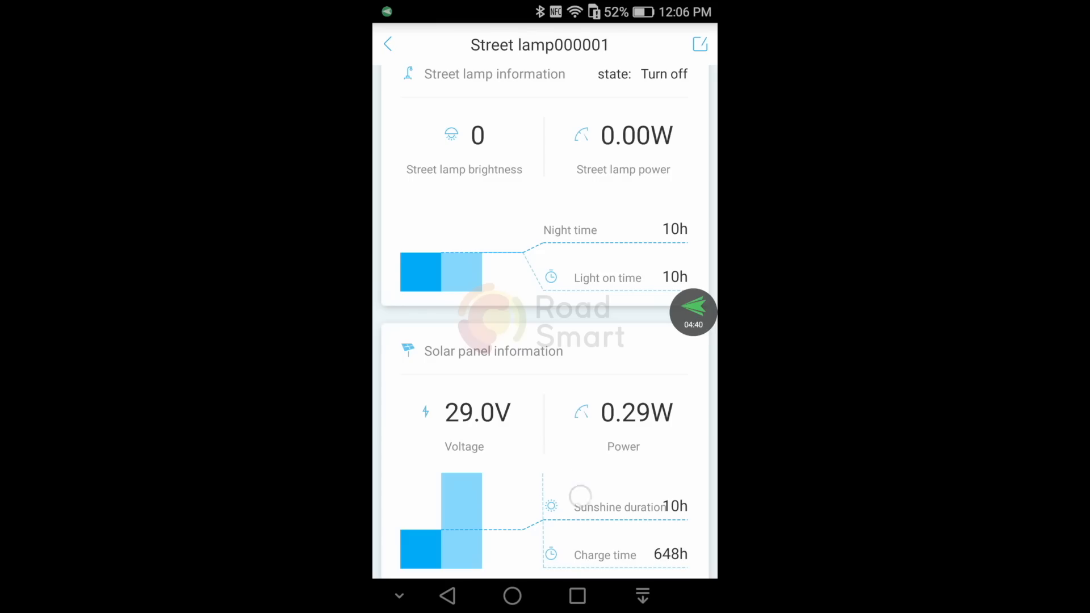
pyautogui.scroll(-3)
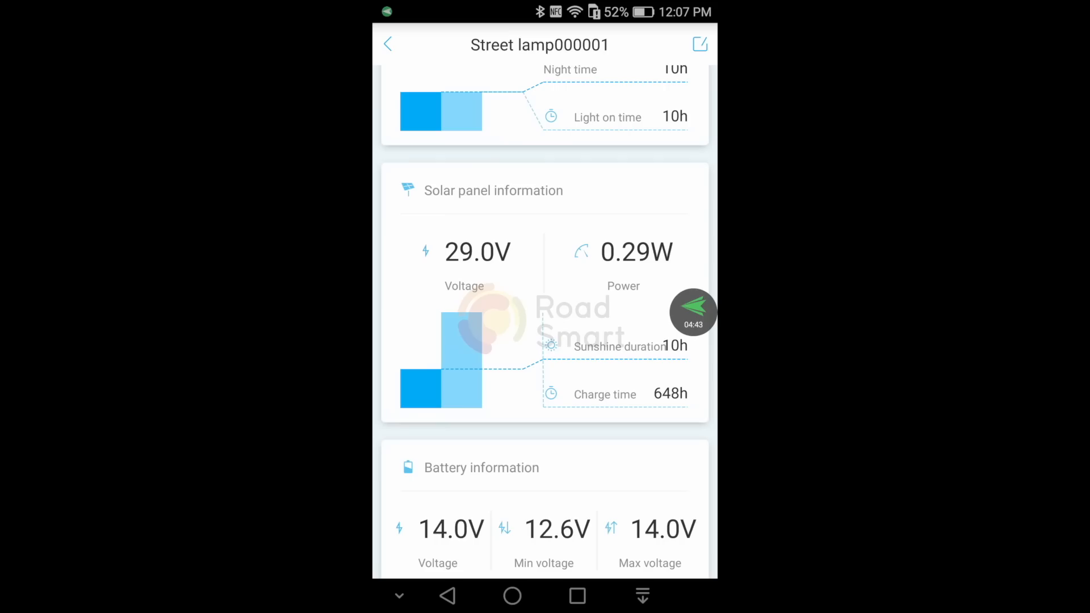
pyautogui.scroll(-3)
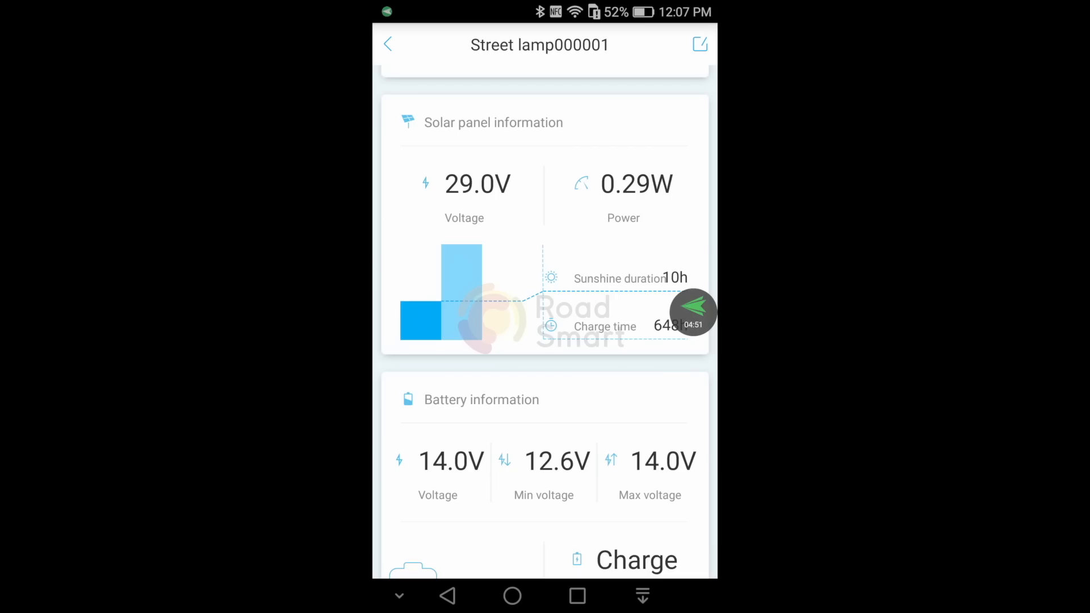
pyautogui.scroll(-3)
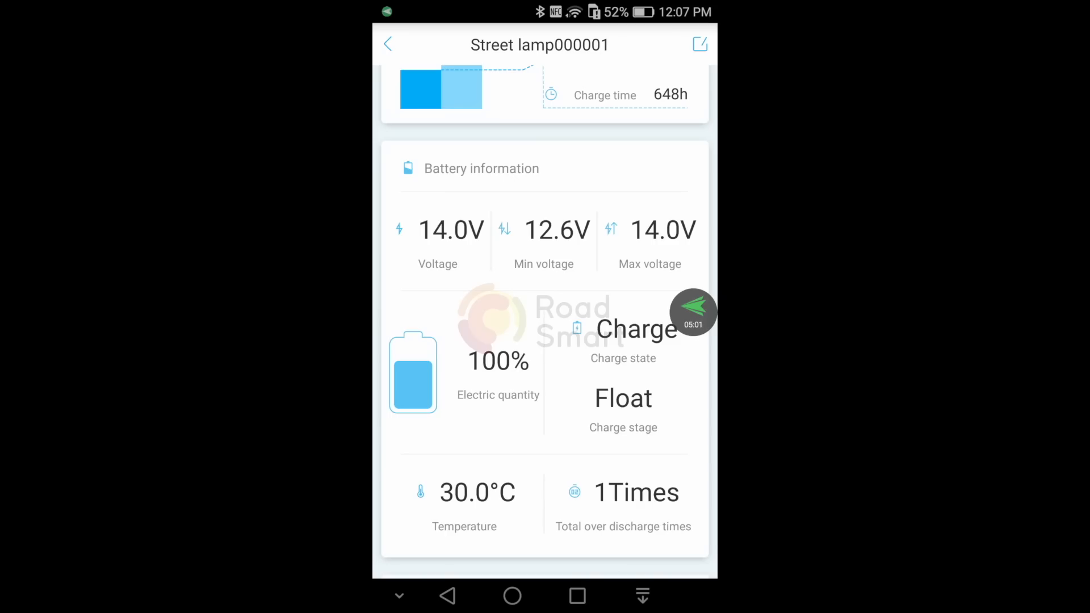
pyautogui.scroll(-3)
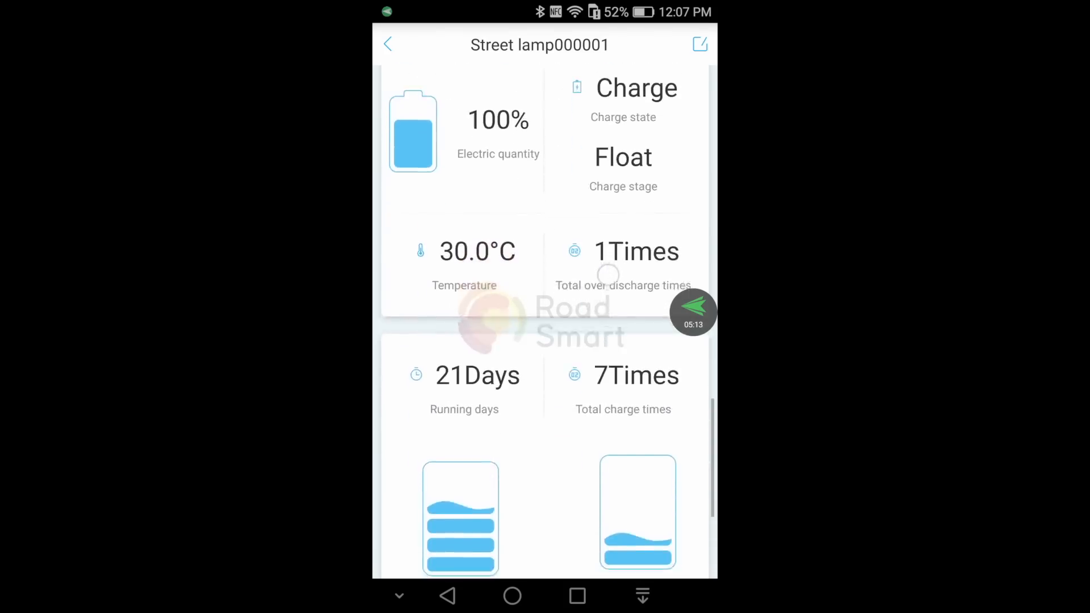
pyautogui.scroll(-3)
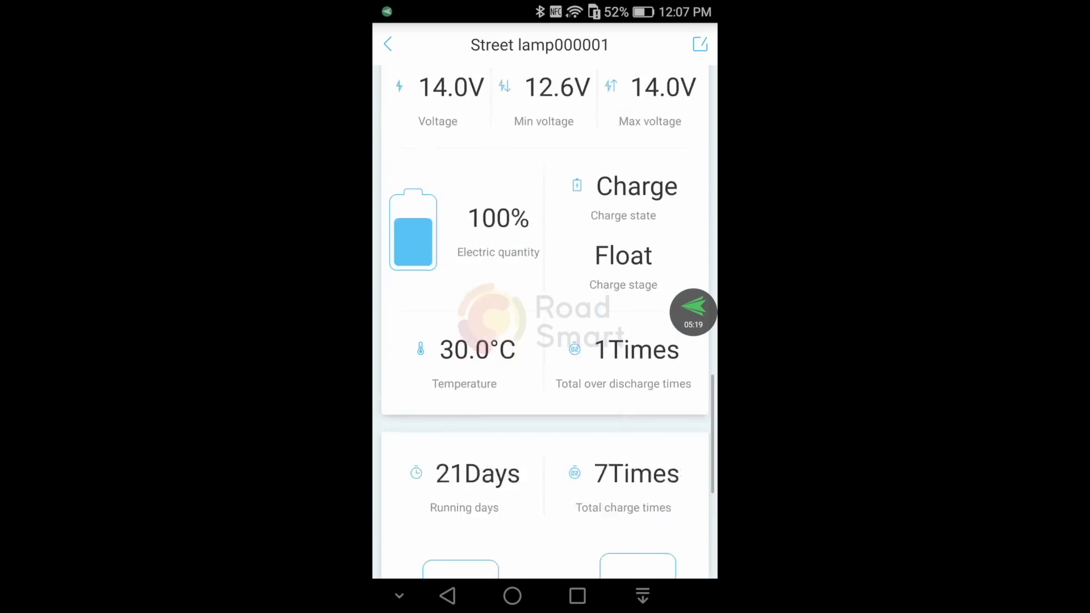
pyautogui.scroll(-3)
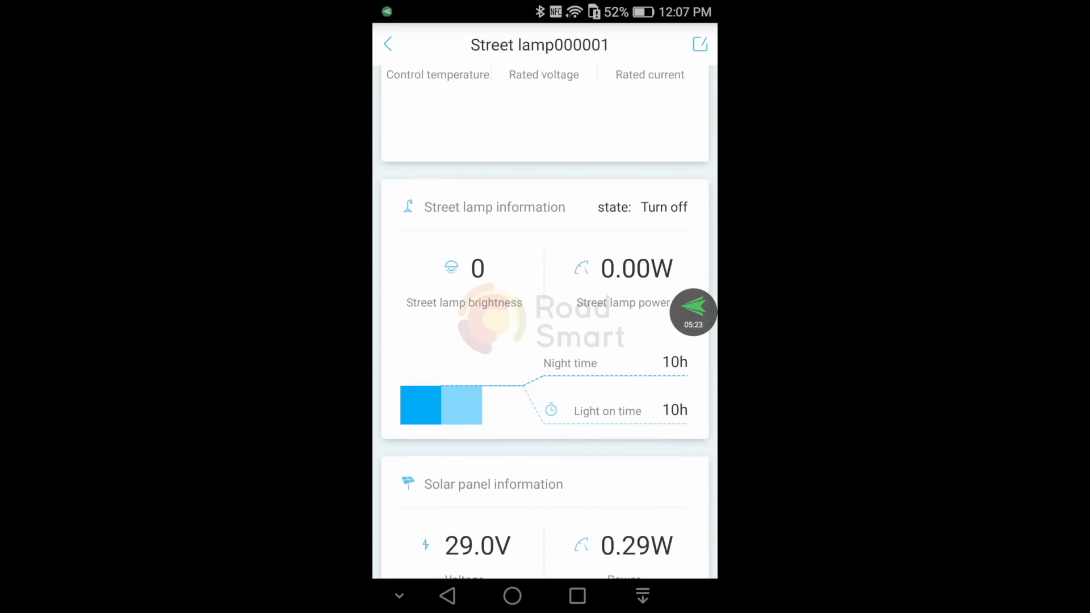
pyautogui.click(700, 44)
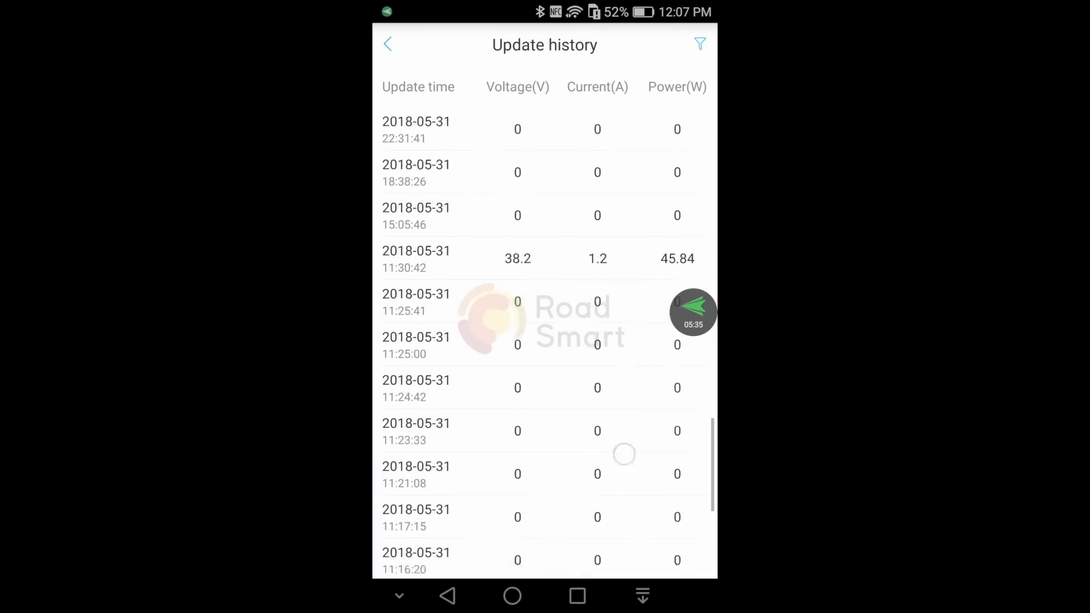
pyautogui.scroll(-3)
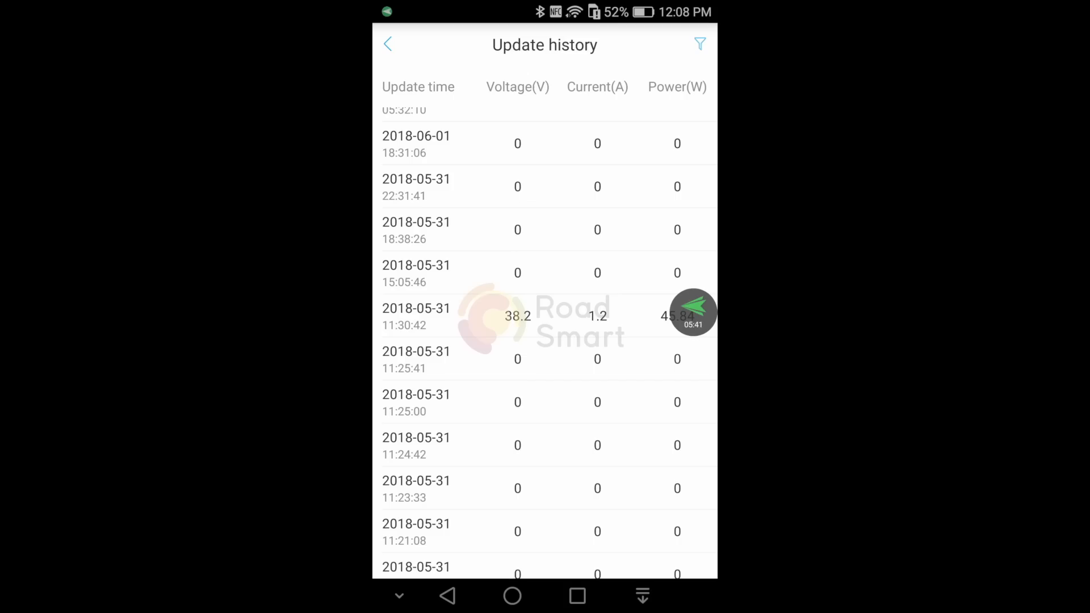
pyautogui.click(387, 44)
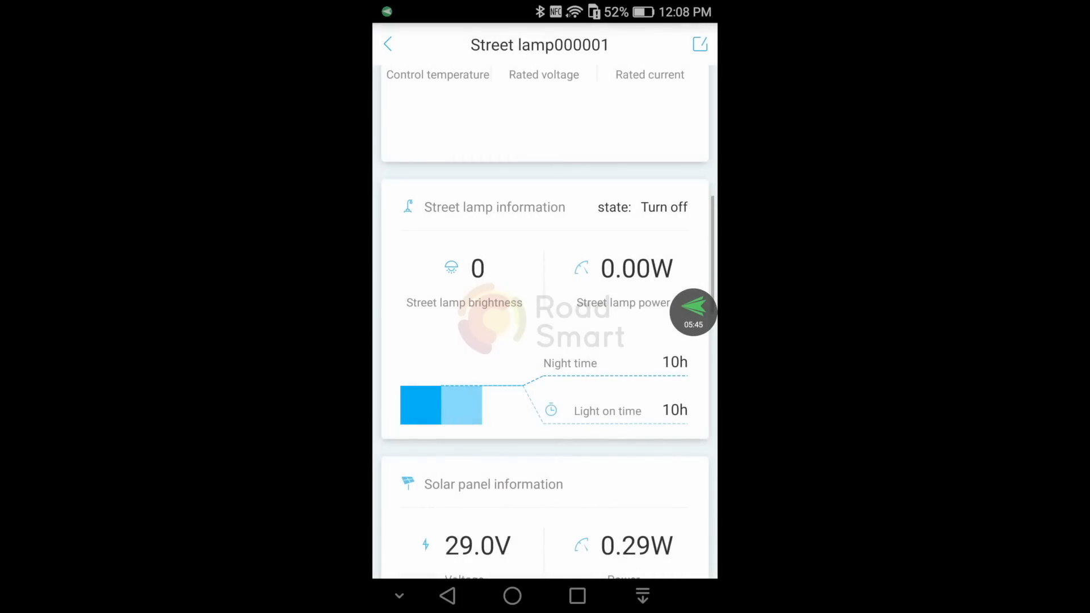
# Back out of lamp details to the June 2018 project report for 产品演示——骏马灯.
pyautogui.click(387, 43)
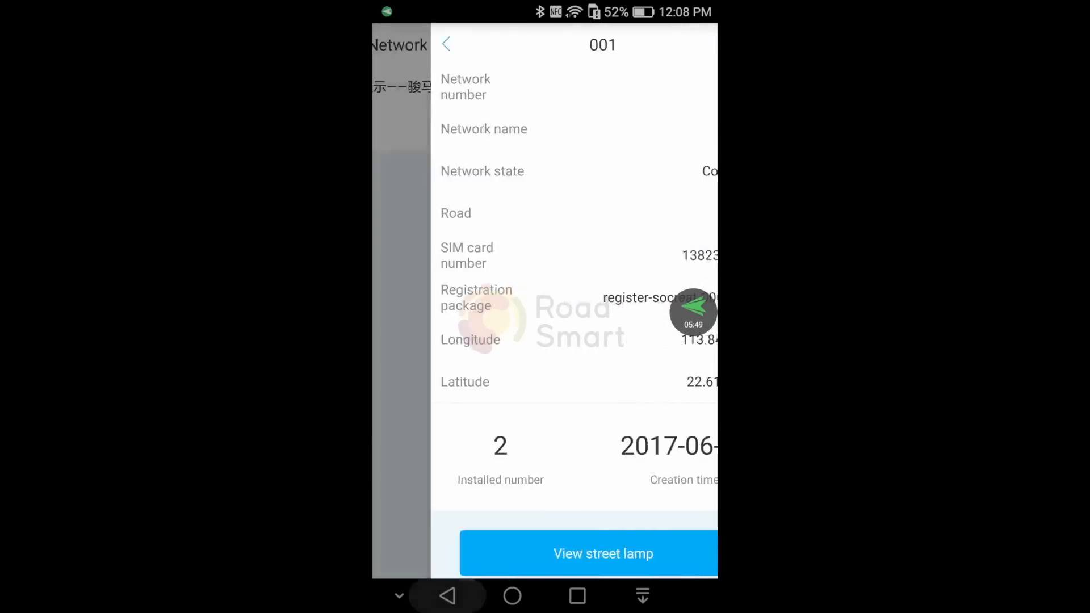
pyautogui.click(445, 44)
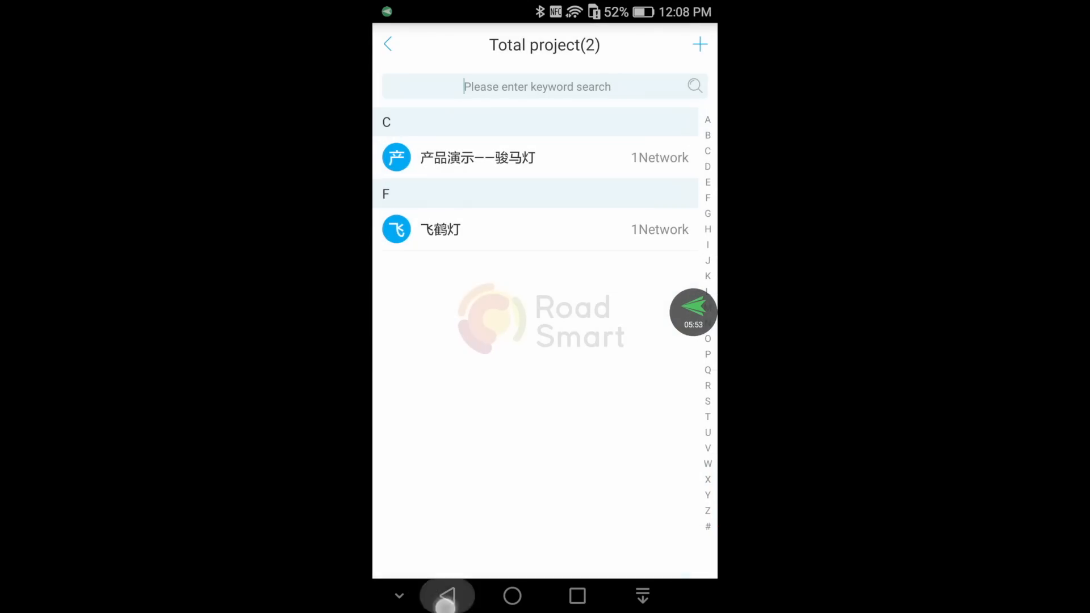
pyautogui.click(478, 157)
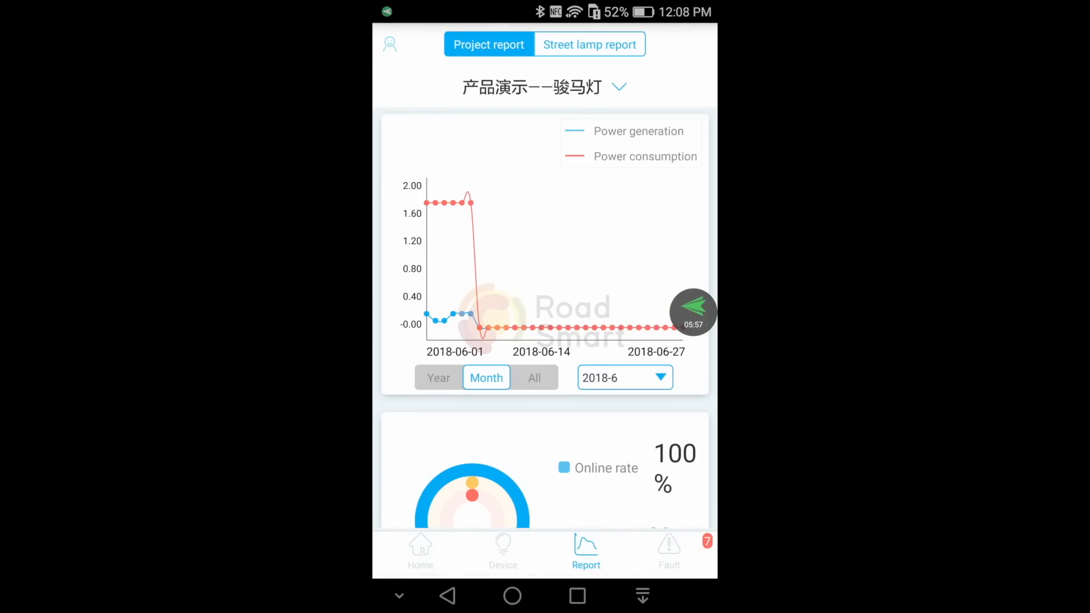
# Switch between Project and Street lamp reports, then open the seven-entry Fault list.
pyautogui.click(588, 43)
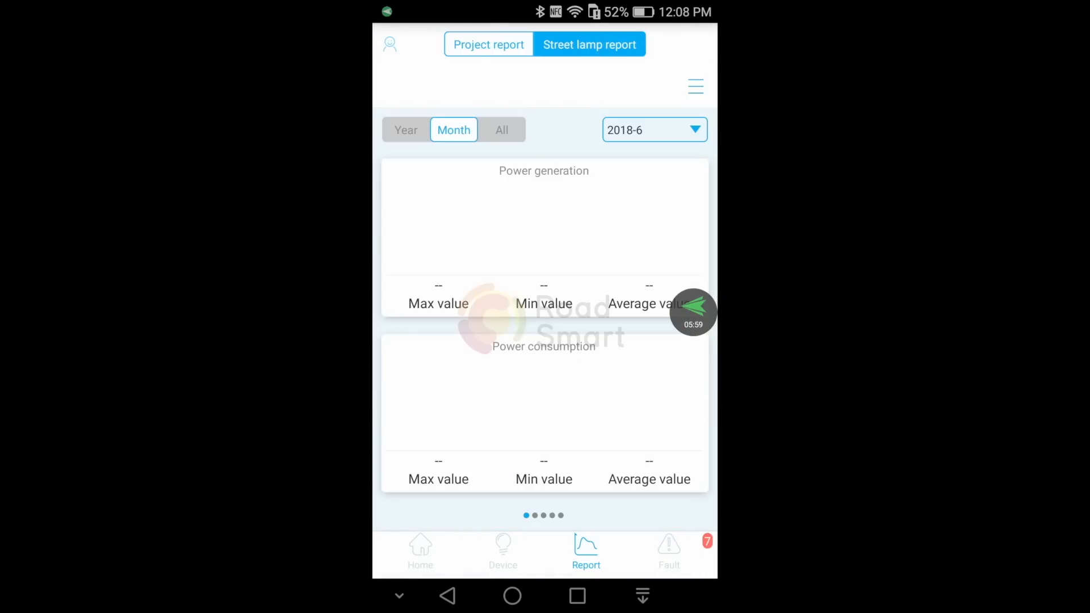
pyautogui.click(489, 44)
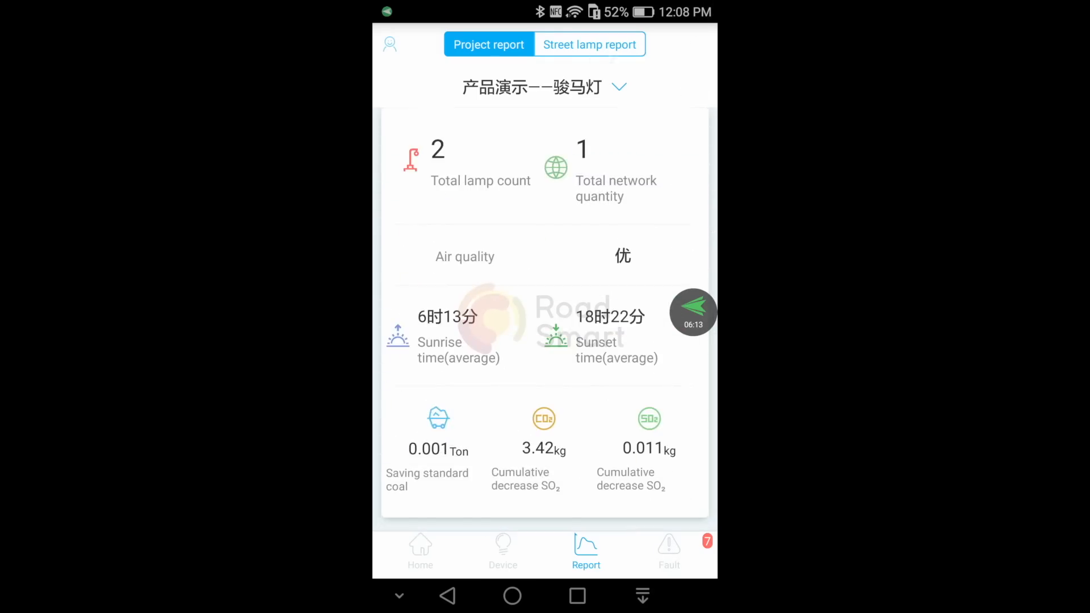
pyautogui.click(589, 44)
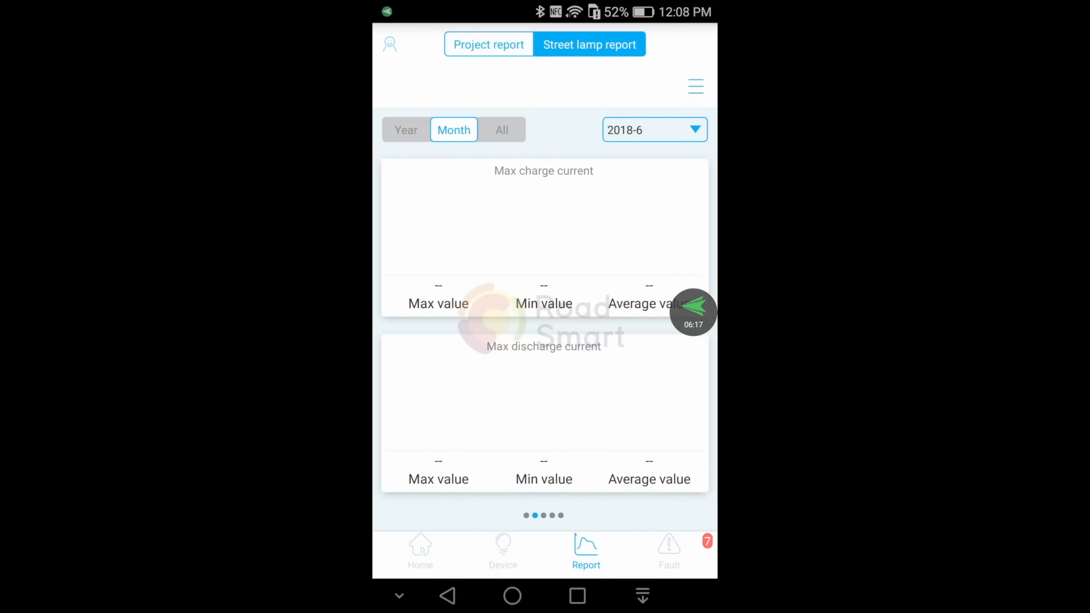
pyautogui.click(668, 551)
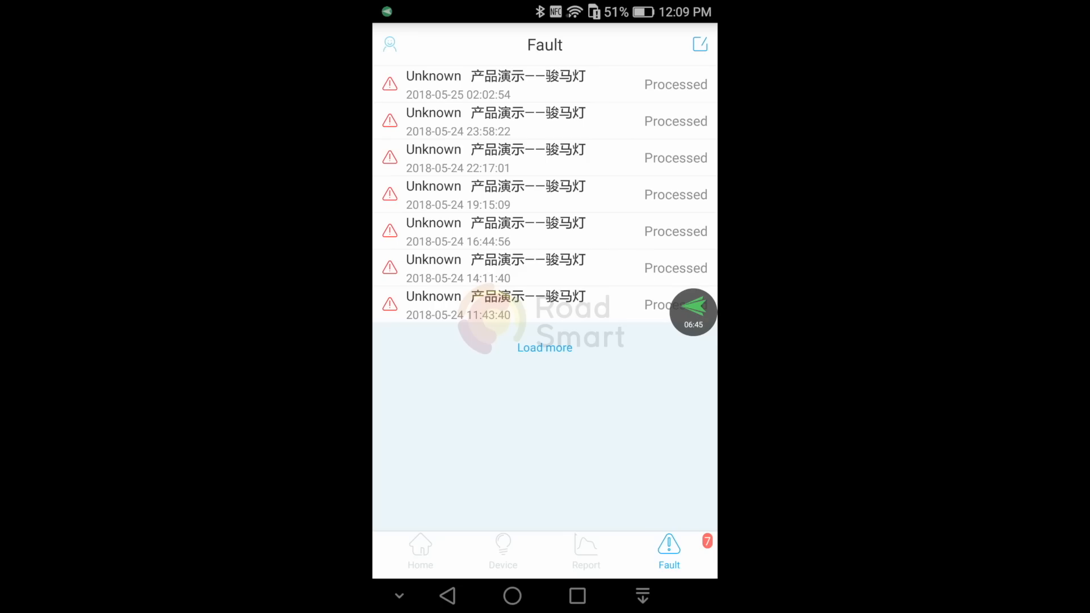
pyautogui.click(420, 549)
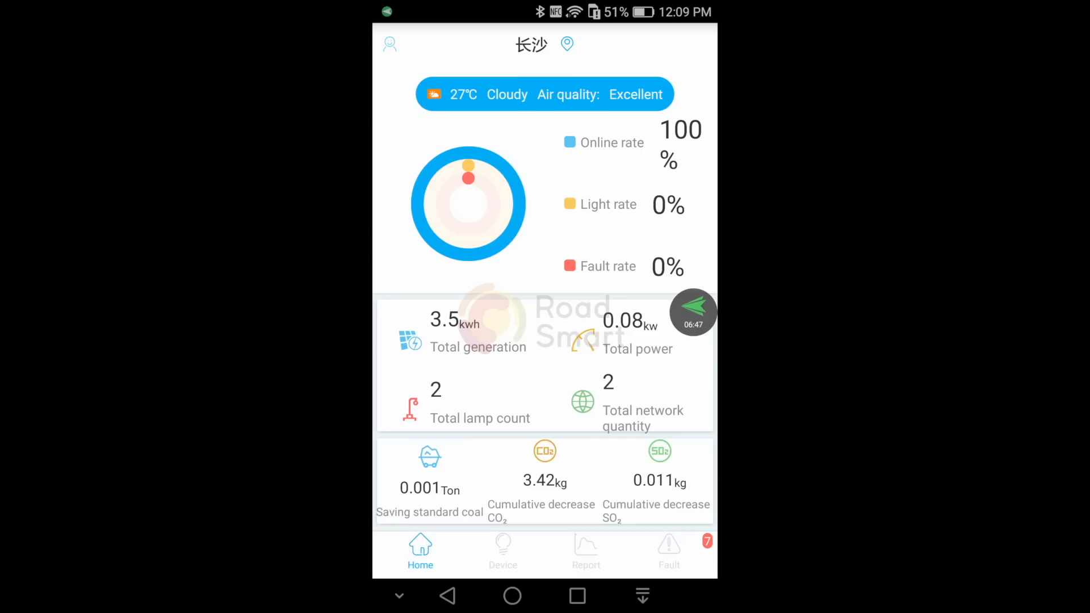
pyautogui.click(668, 549)
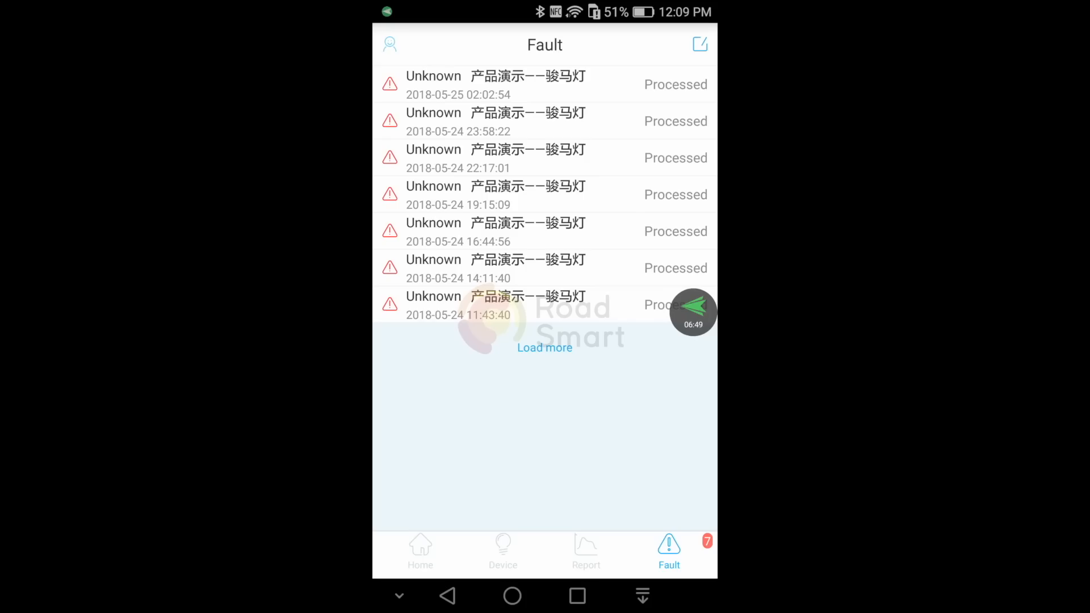